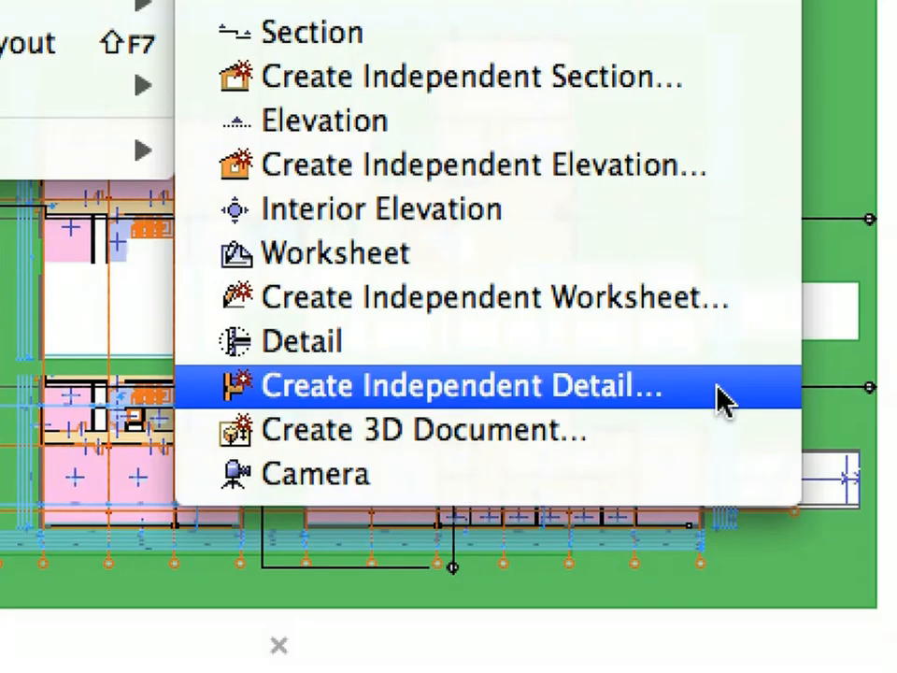
# Create an independent worksheet named Columns via Documenting Tools.
pyautogui.click(458, 385)
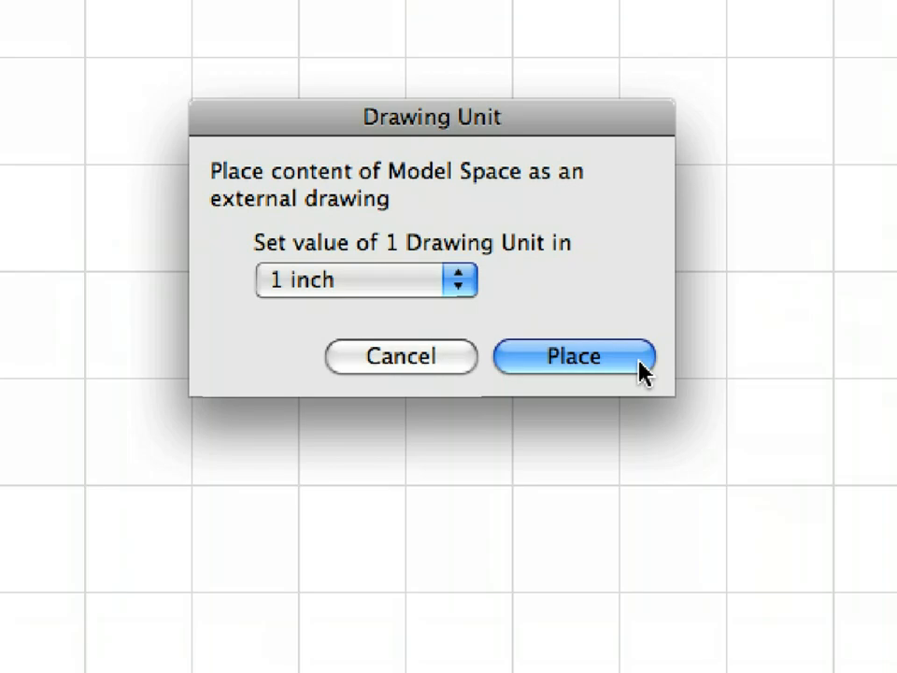
pyautogui.click(574, 355)
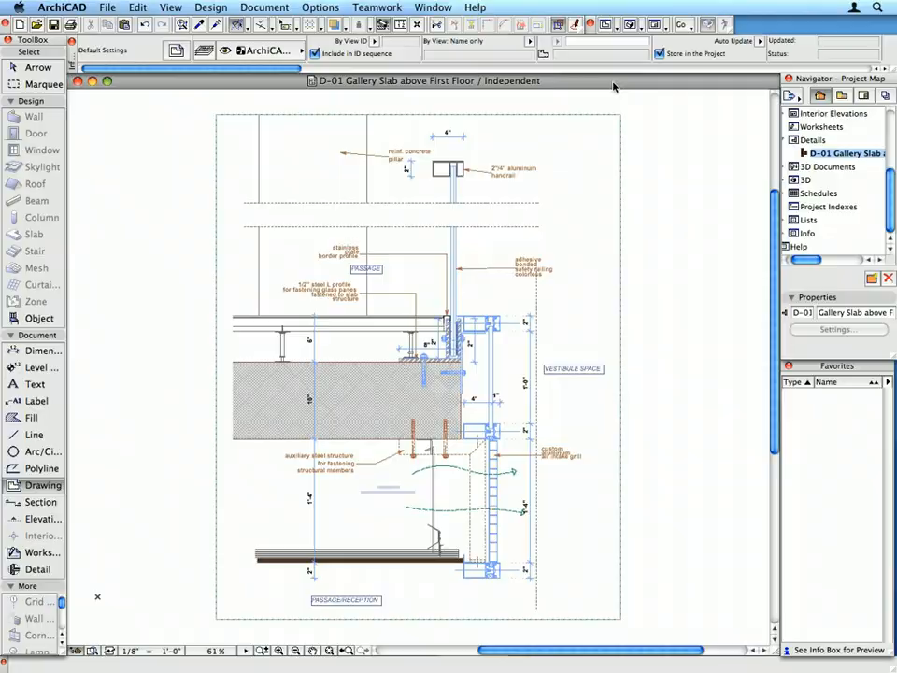
pyautogui.write('Columns')
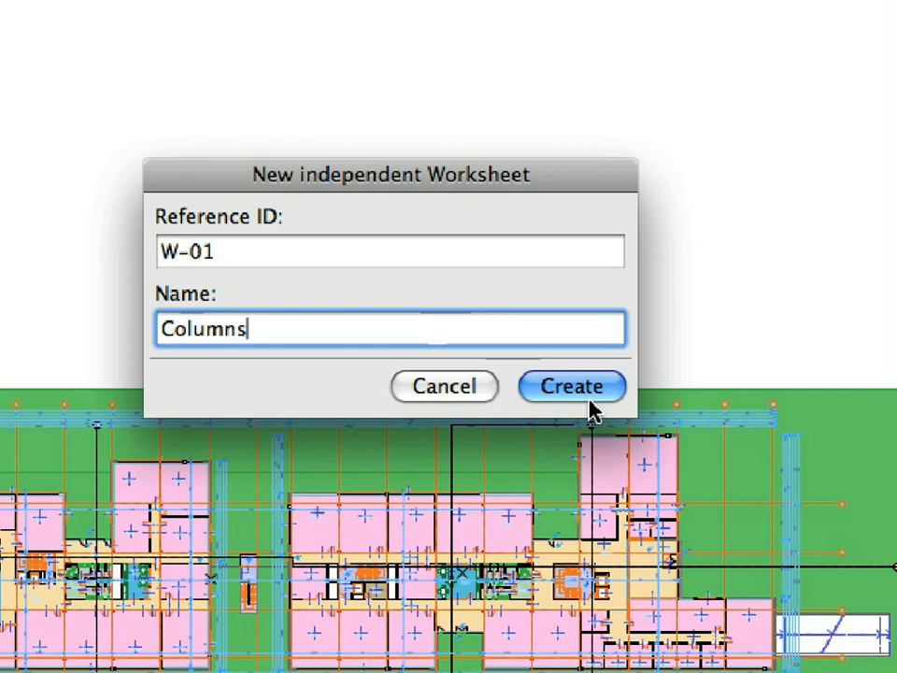
pyautogui.click(572, 385)
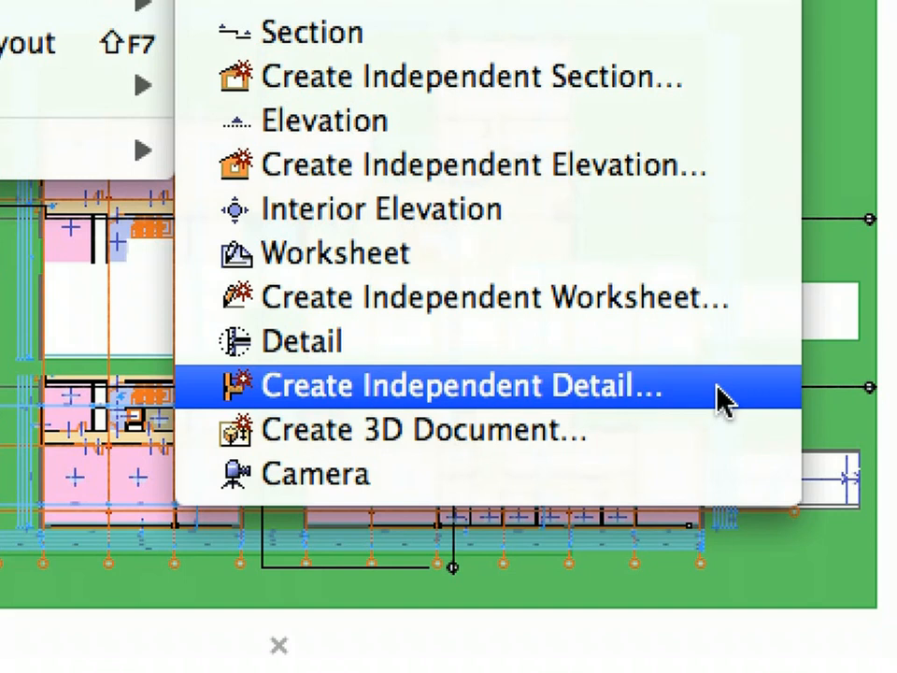
# Create independent detail D-01 named 'Gallery Slab above First Floor'.
pyautogui.click(448, 385)
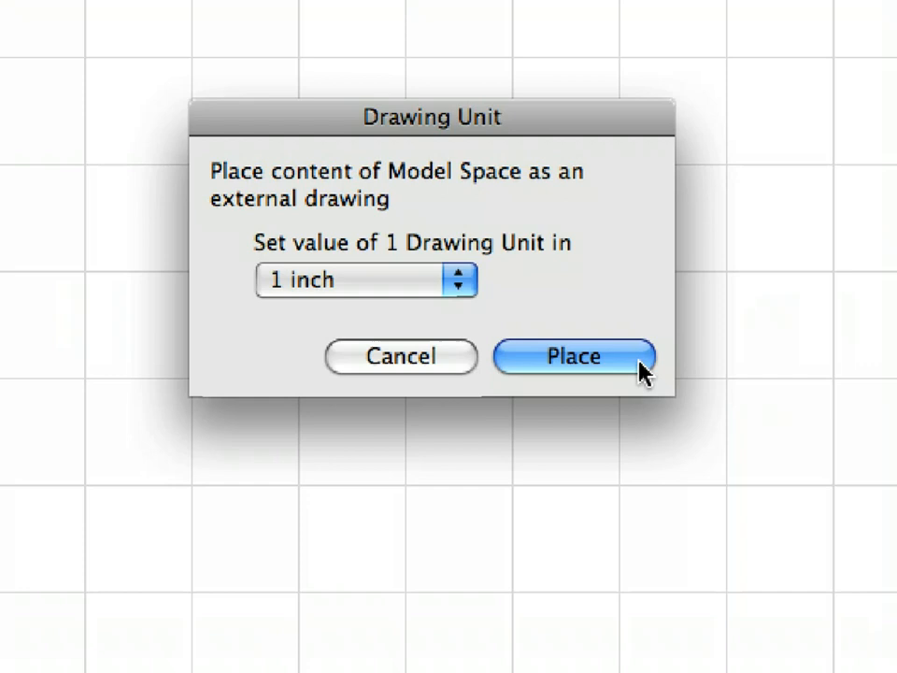
pyautogui.click(572, 355)
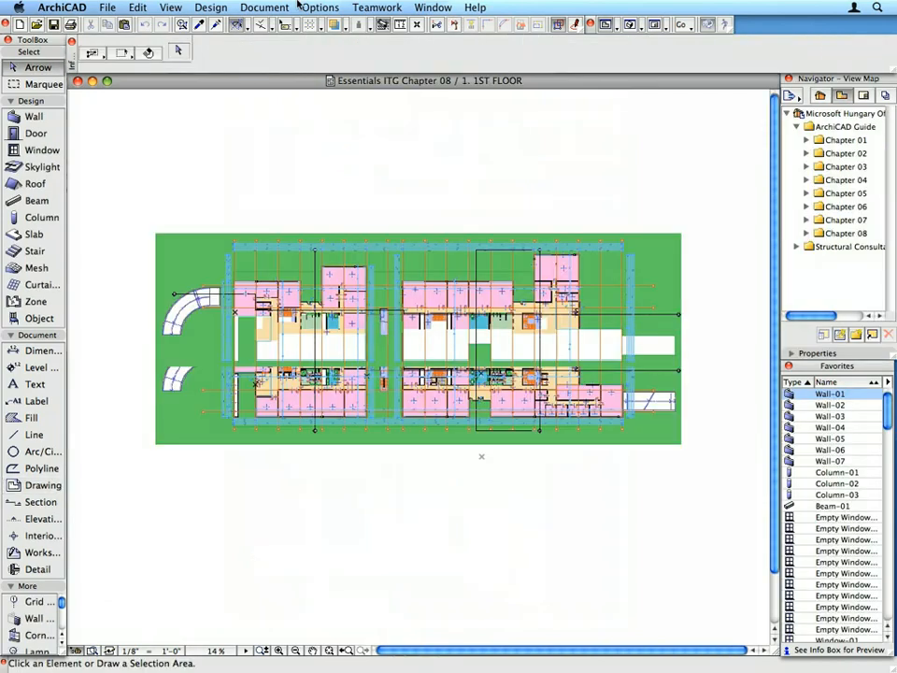
pyautogui.click(264, 7)
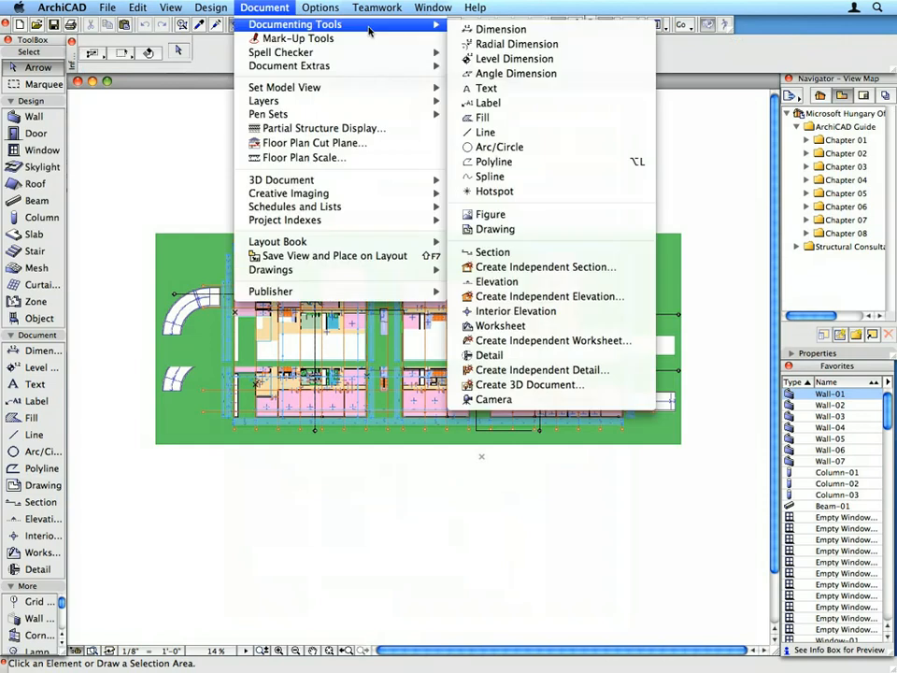
pyautogui.moveTo(542, 370)
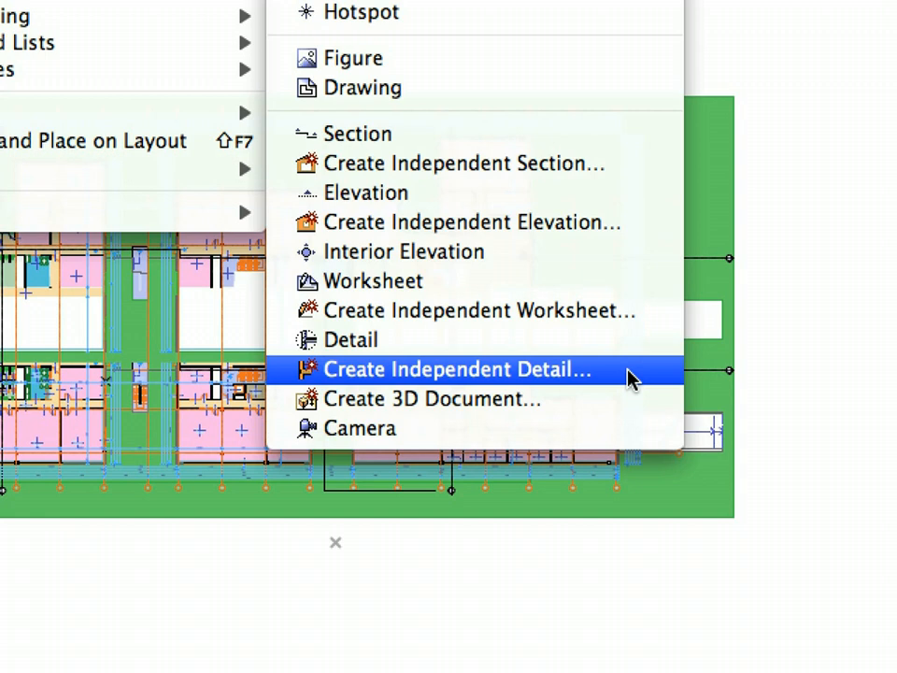
pyautogui.click(456, 369)
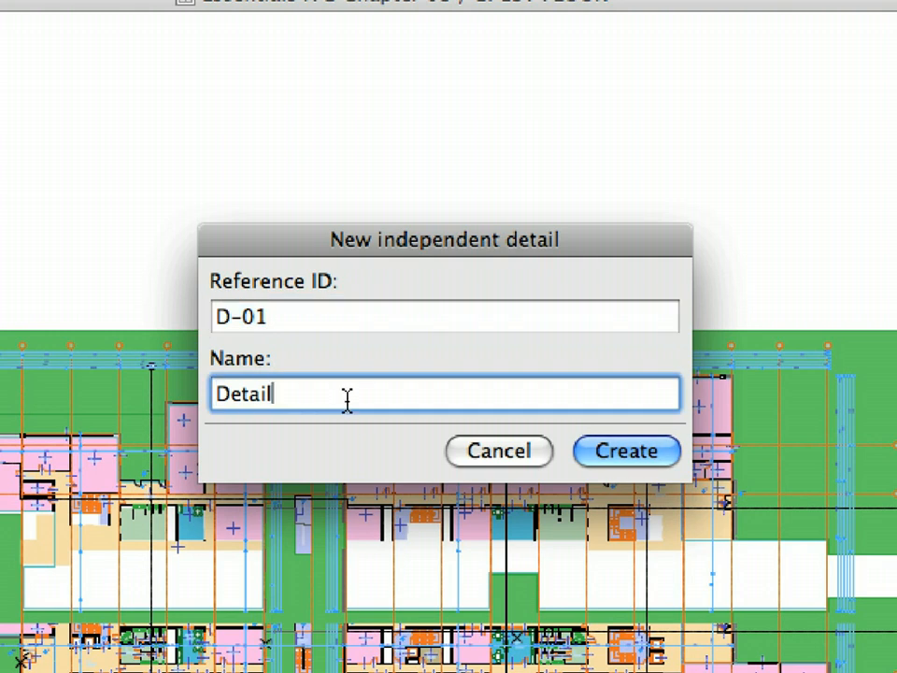
pyautogui.write('Gallery Slab above First Floor')
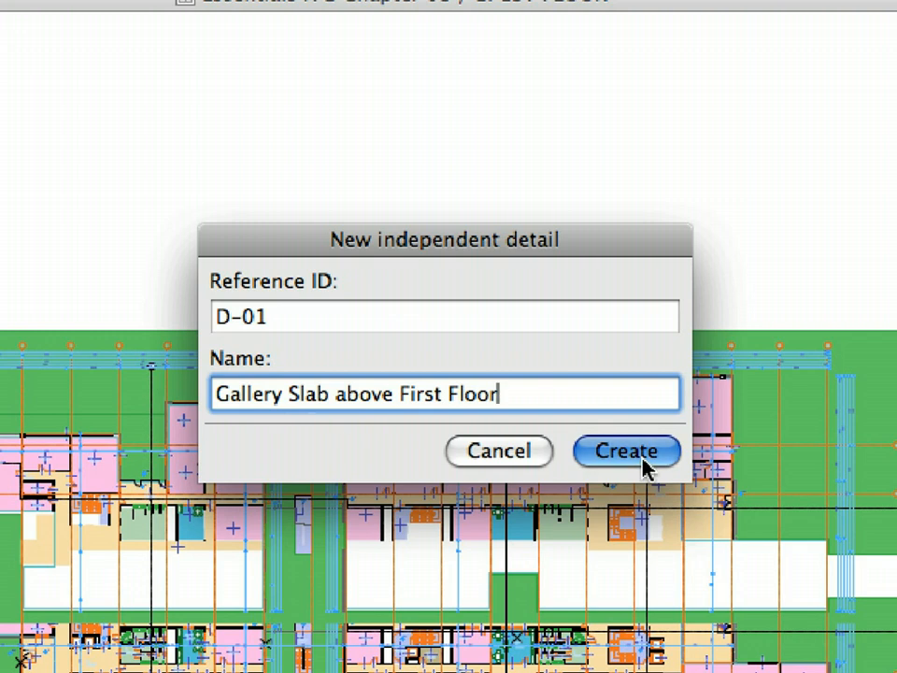
pyautogui.click(626, 451)
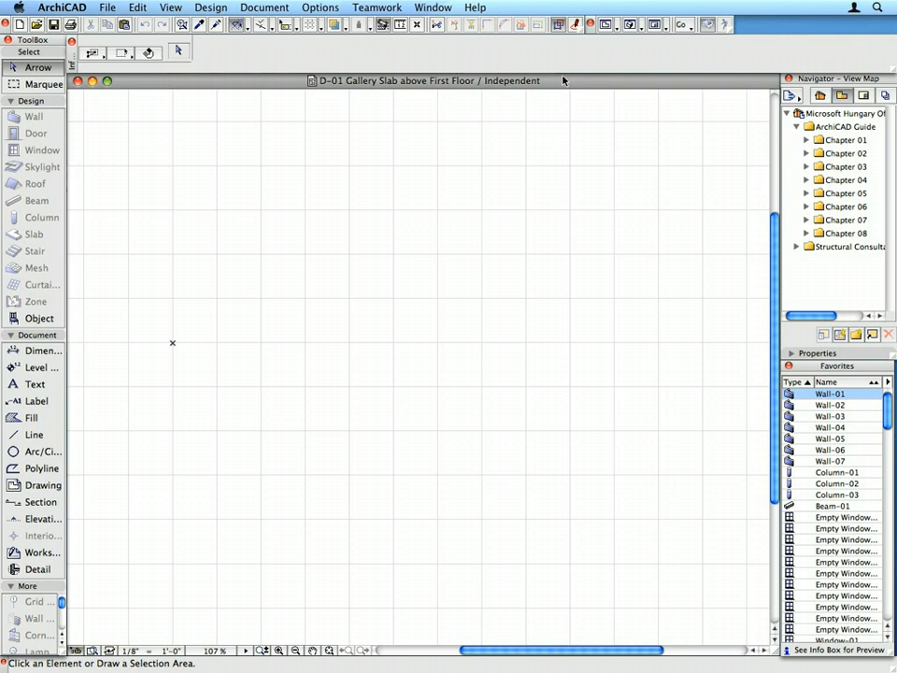
pyautogui.moveTo(279, 88)
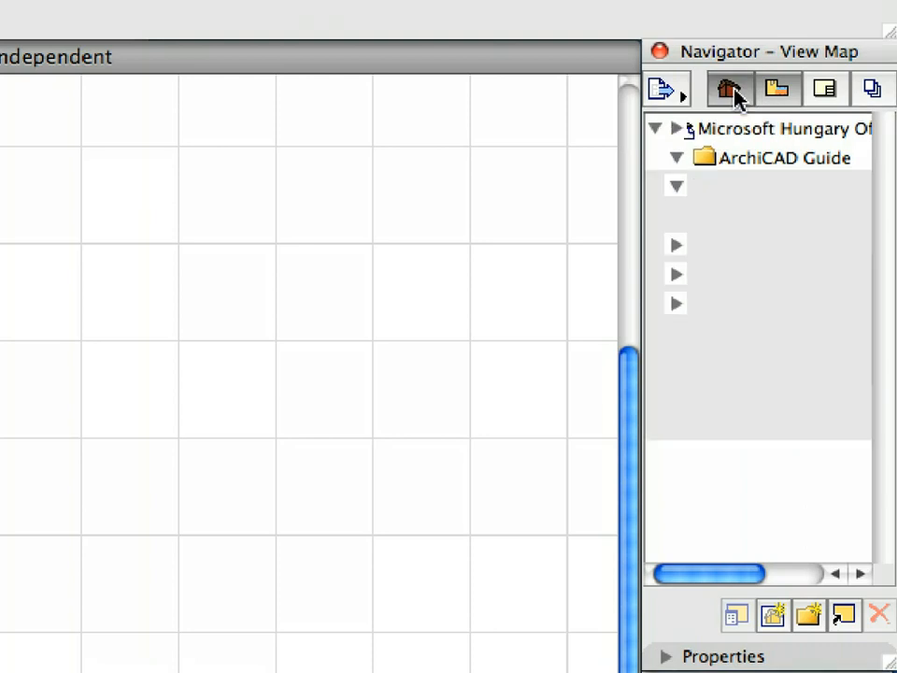
# Show the Navigator's Project Map of views beside the empty detail.
pyautogui.click(729, 90)
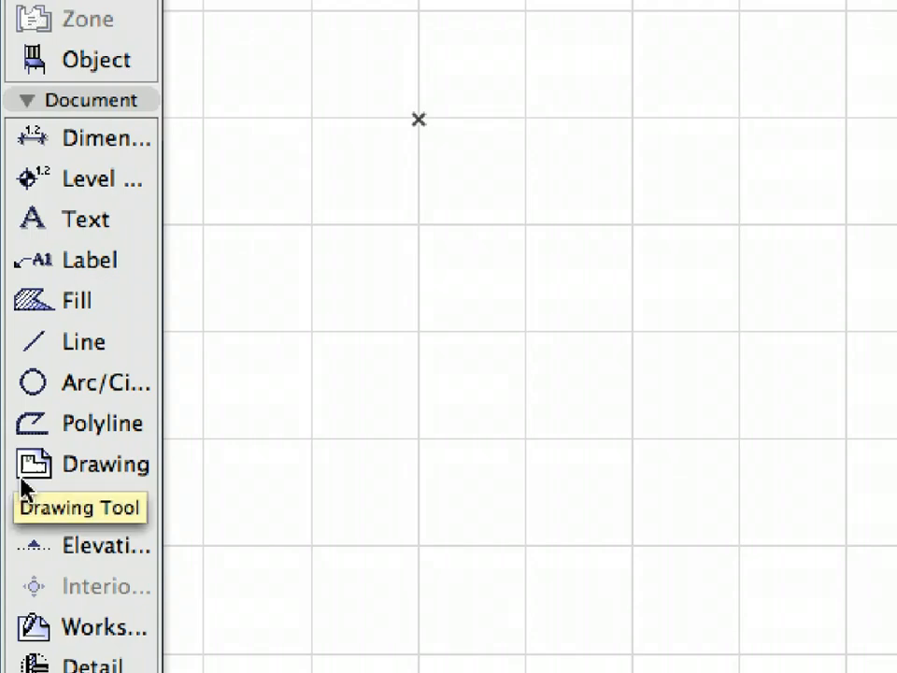
# With the Drawing tool, choose D-01 Gallery Slab above 1st Floor.dwg from Chapter 08 to link.
pyautogui.click(105, 464)
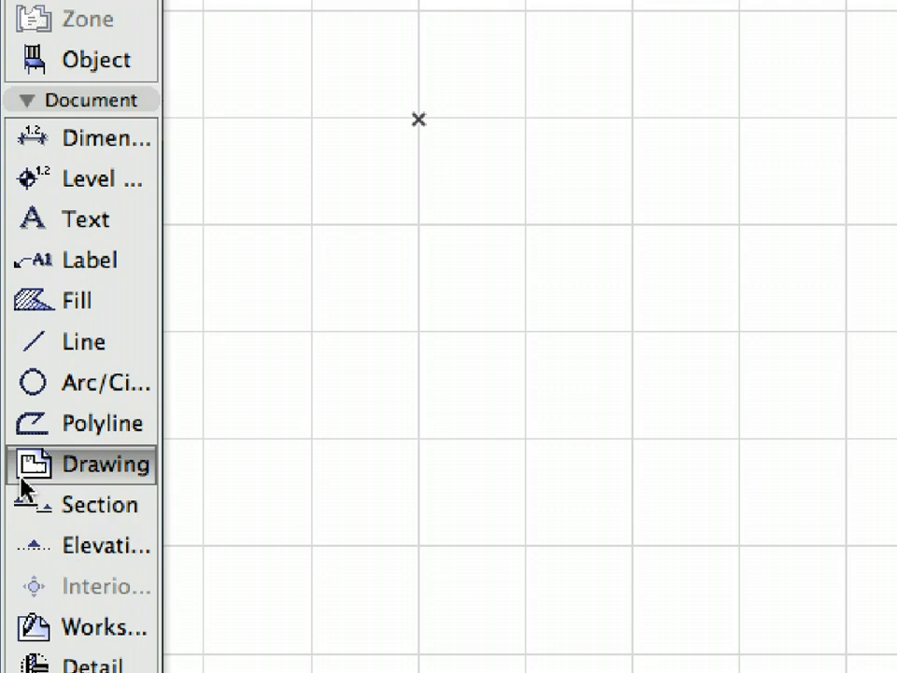
pyautogui.moveTo(38, 464)
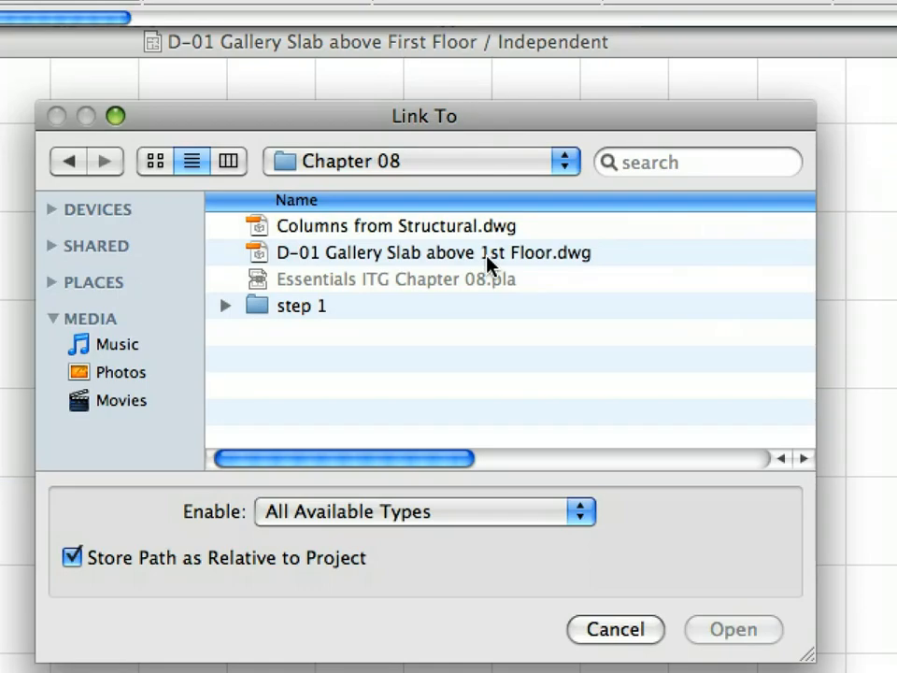
pyautogui.click(421, 252)
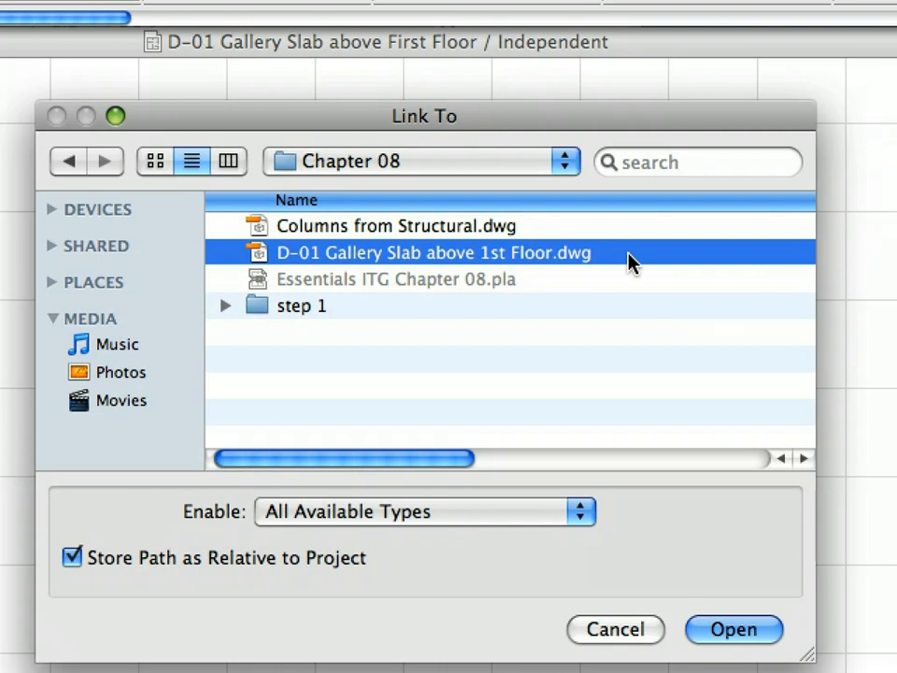
pyautogui.moveTo(690, 590)
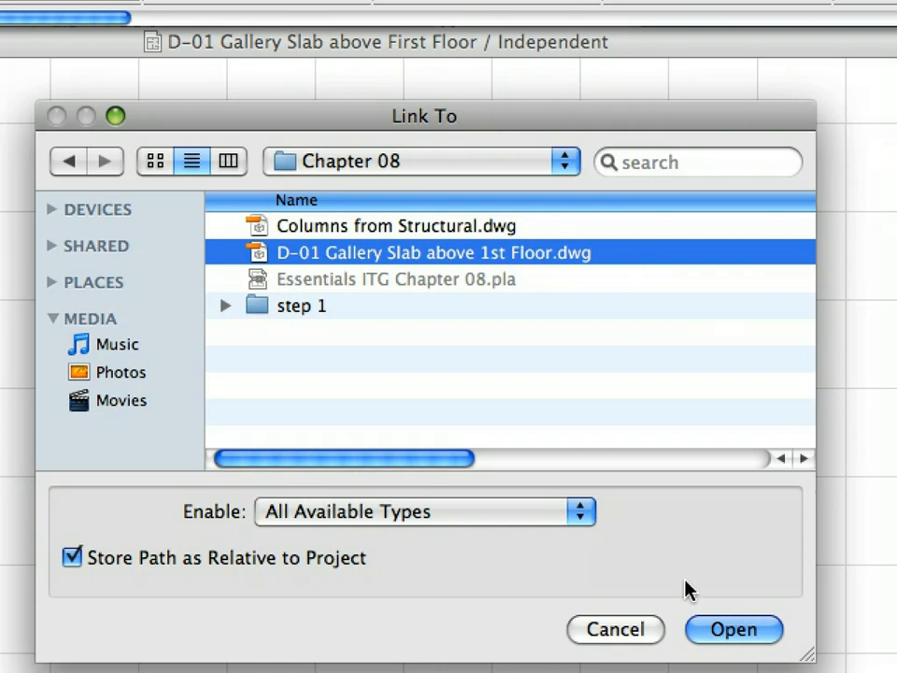
pyautogui.moveTo(744, 628)
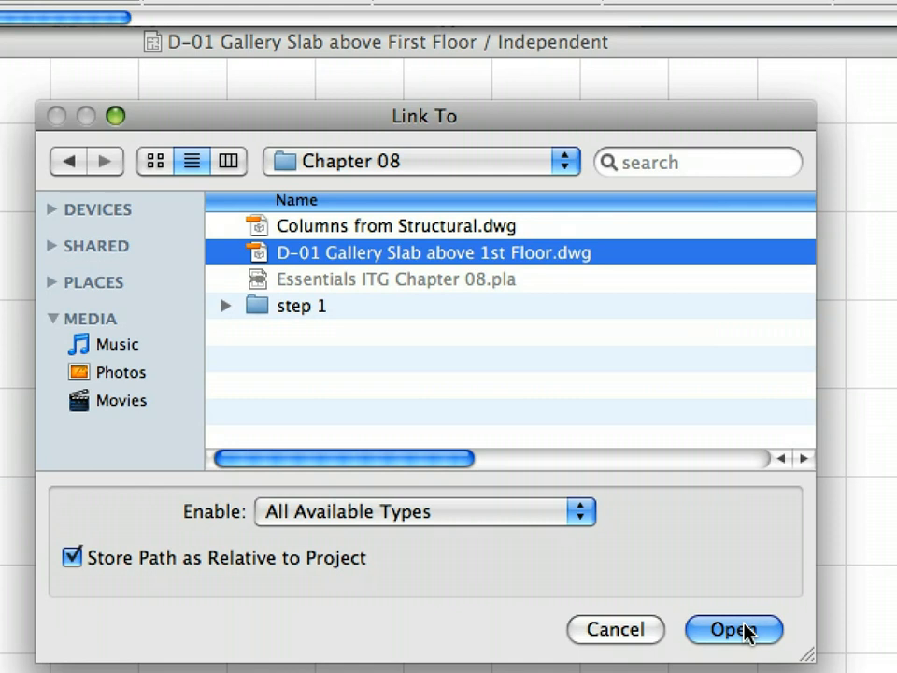
pyautogui.click(733, 628)
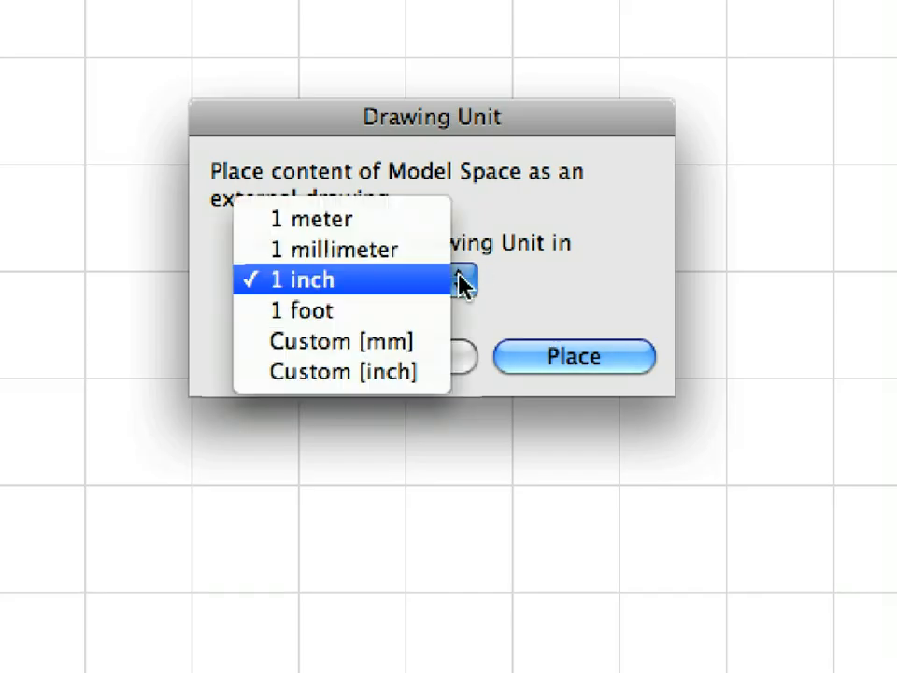
# Place the linked DWG with one drawing unit equal to 1 inch.
pyautogui.click(297, 280)
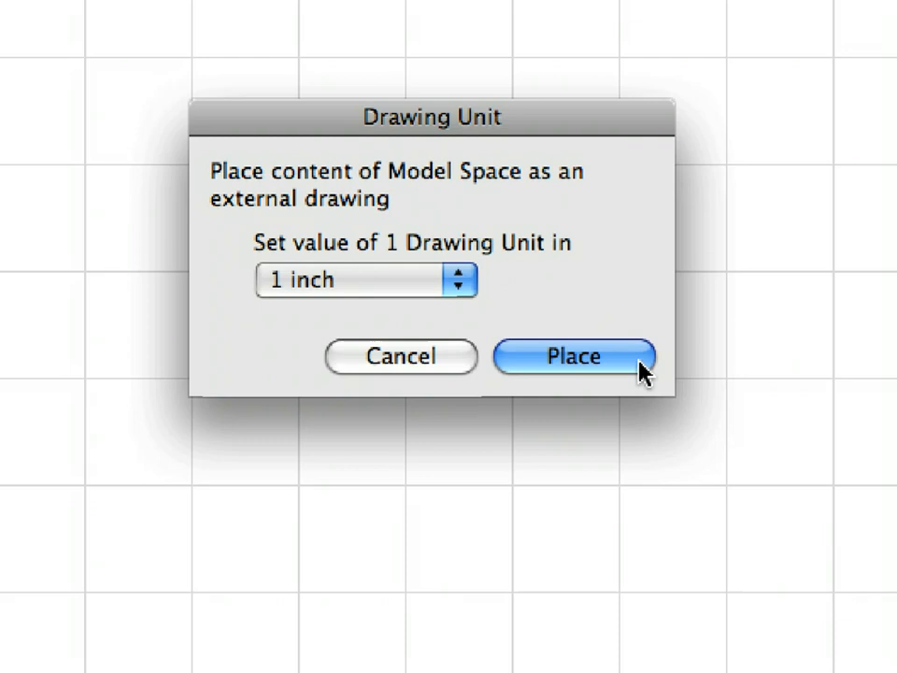
pyautogui.click(574, 355)
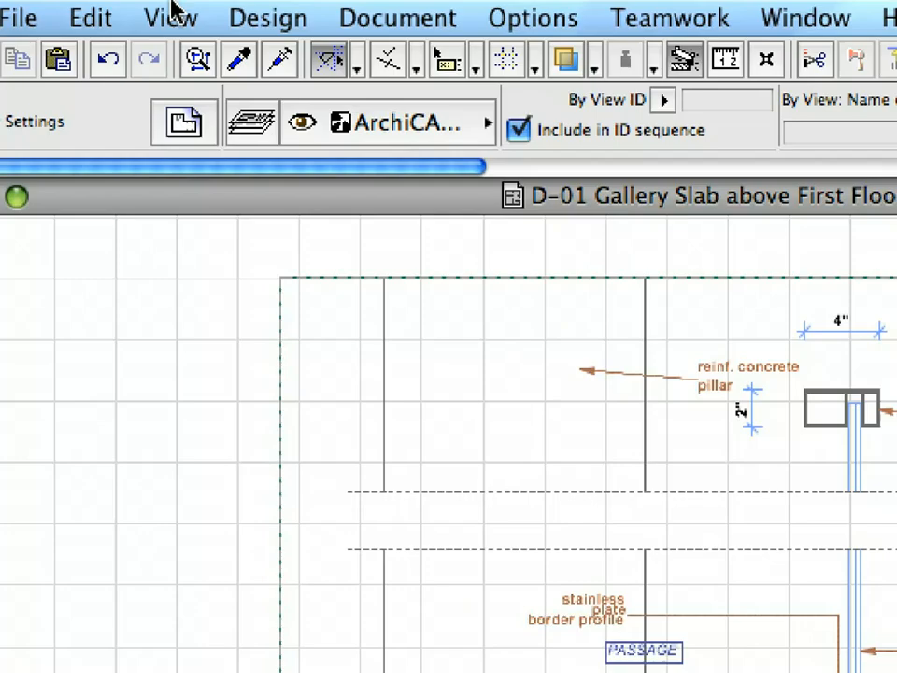
# Switch off Grid Display so the placed detail shows without background grid.
pyautogui.click(172, 17)
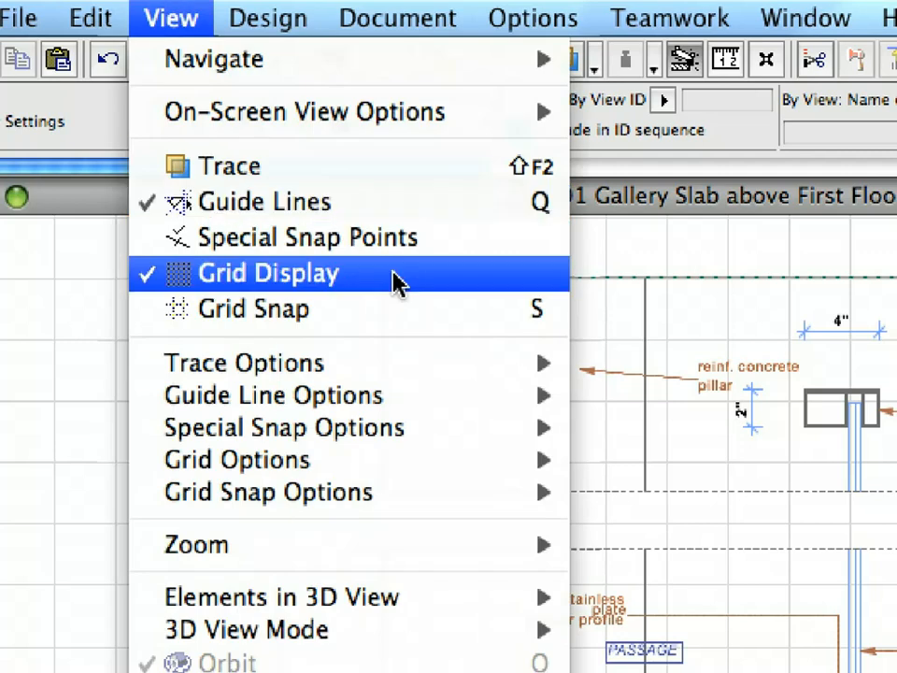
pyautogui.click(269, 273)
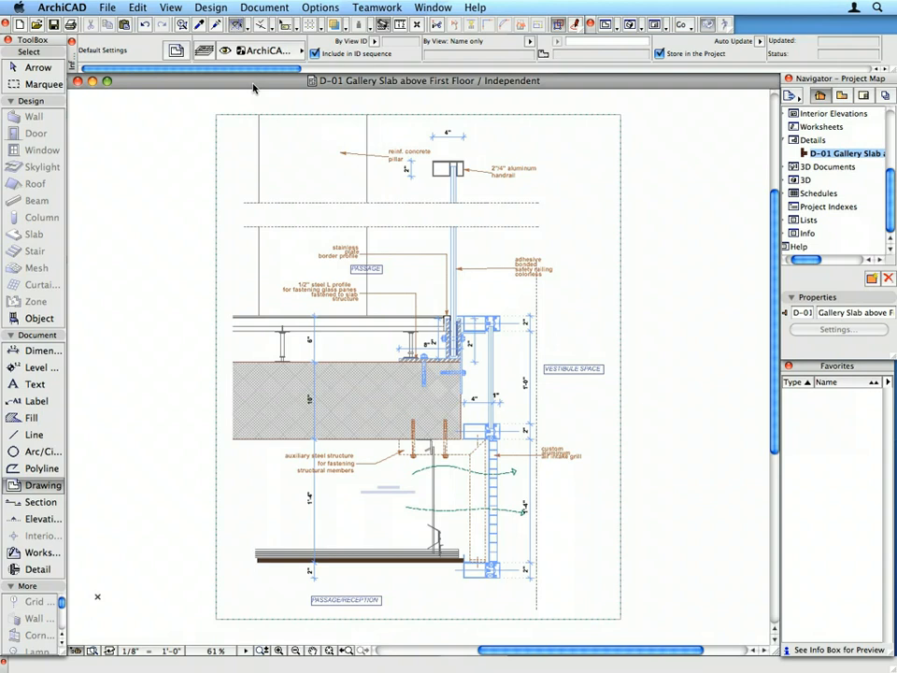
pyautogui.moveTo(615, 88)
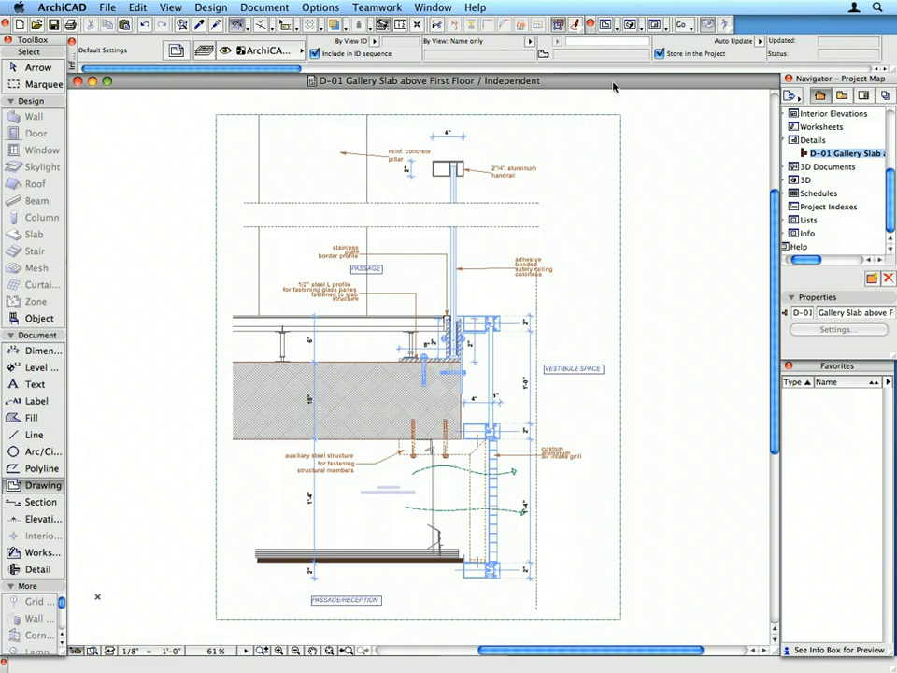